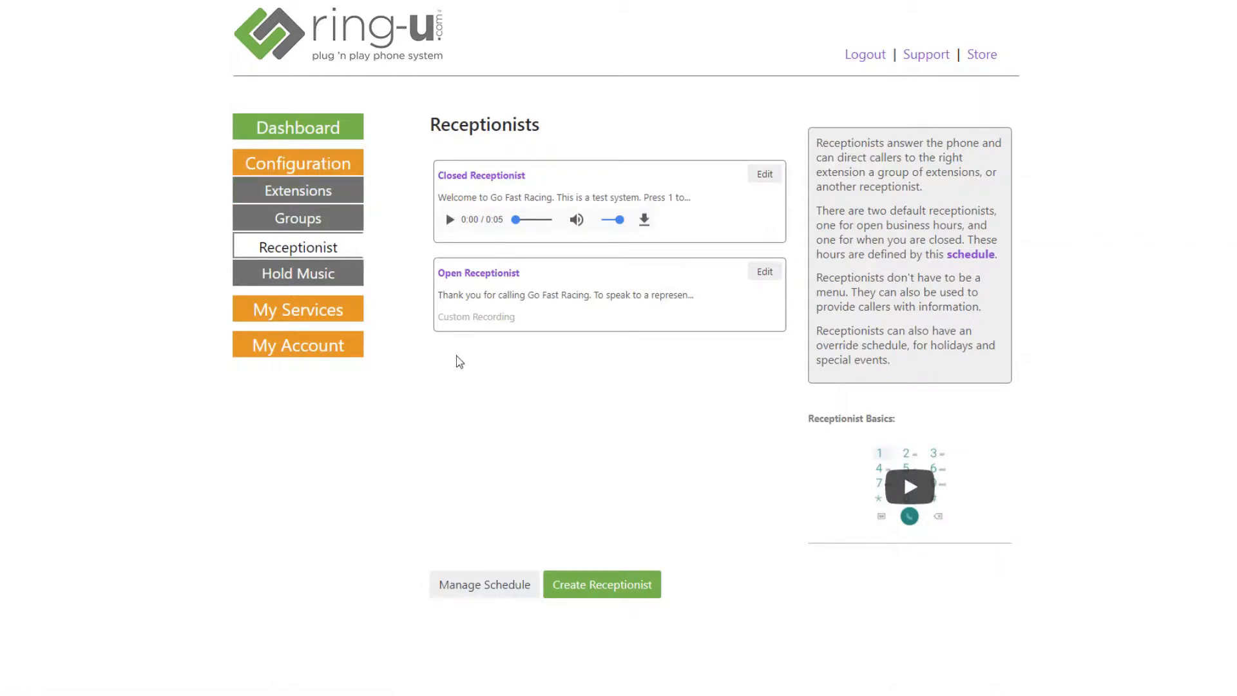
mouse_move(601, 584)
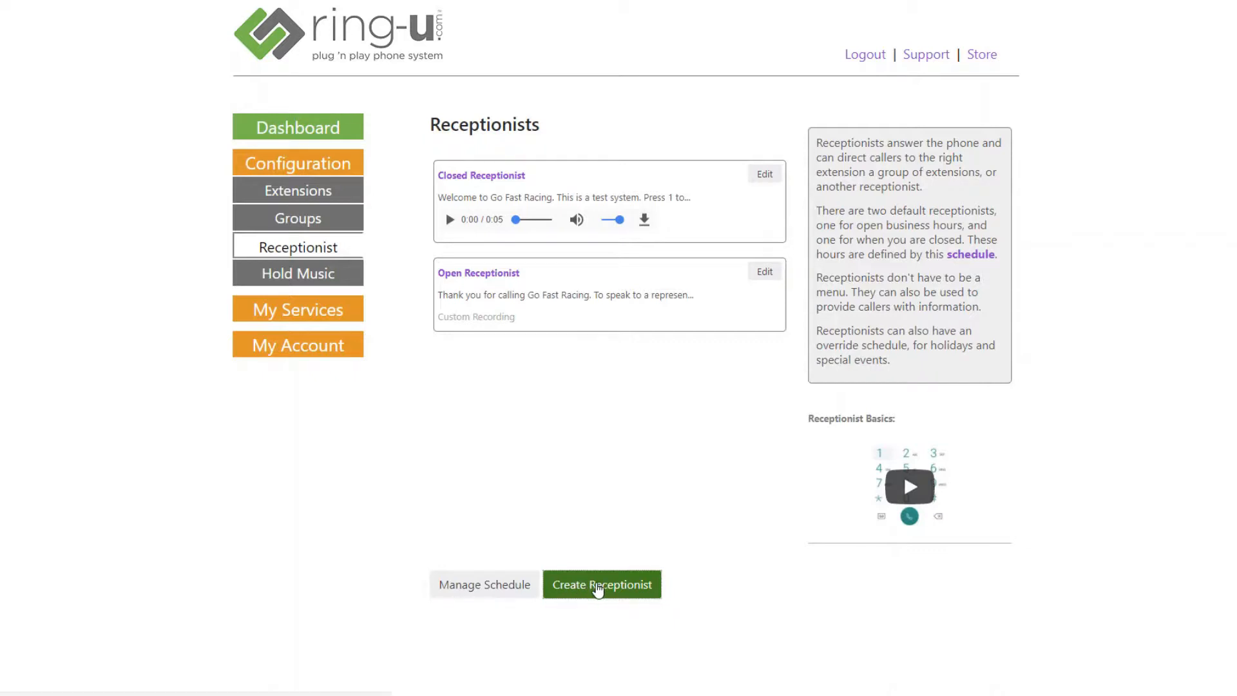
Create a 'Maintenance' receptionist with a tires / oil changes / service-history script on keys 1–3
left_click(601, 584)
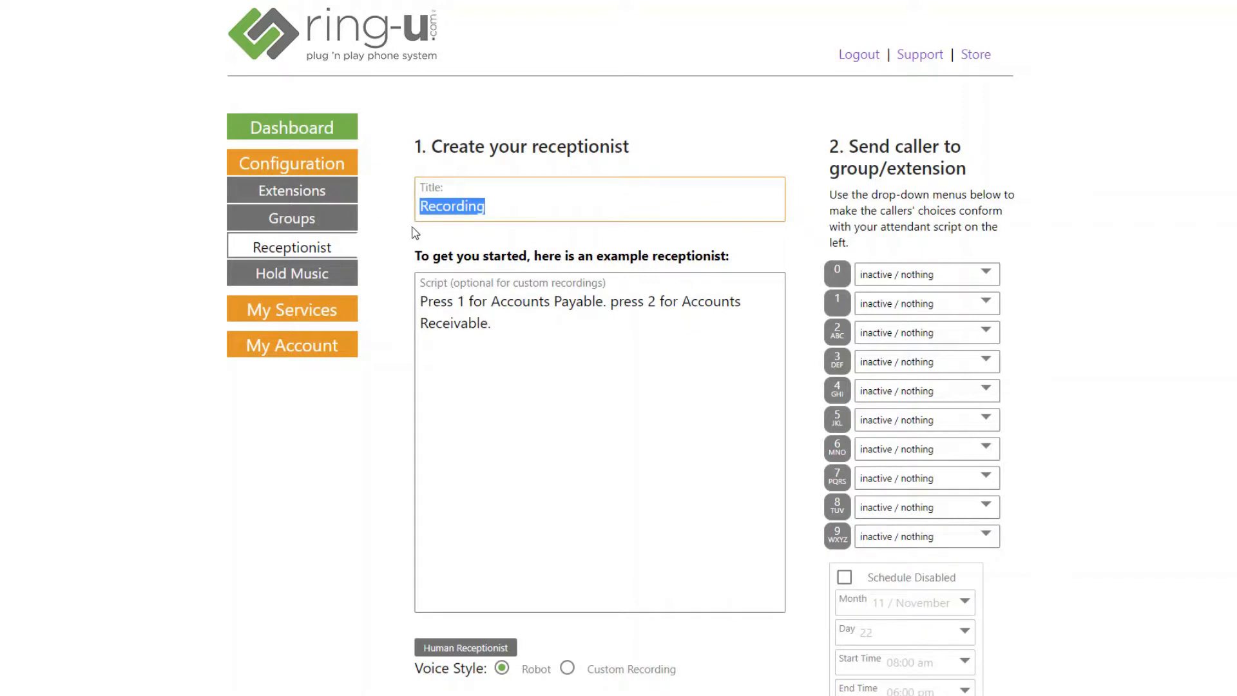
type("Maintenance")
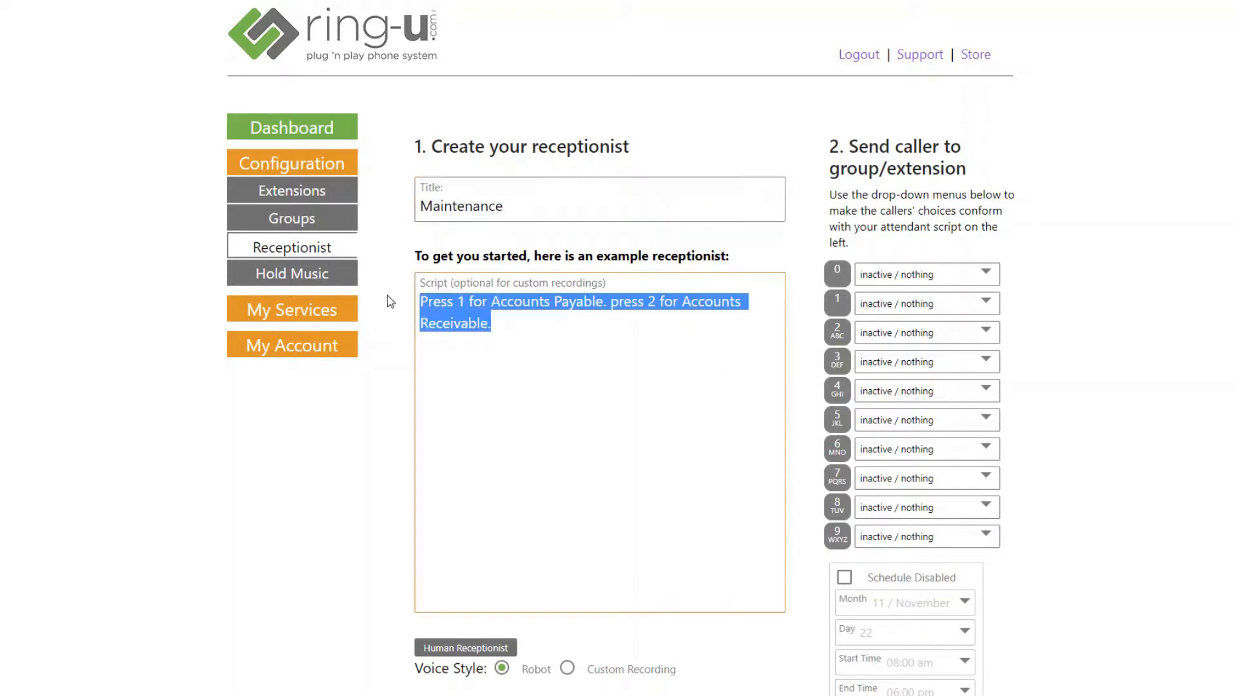
type("For new and used tires, pr")
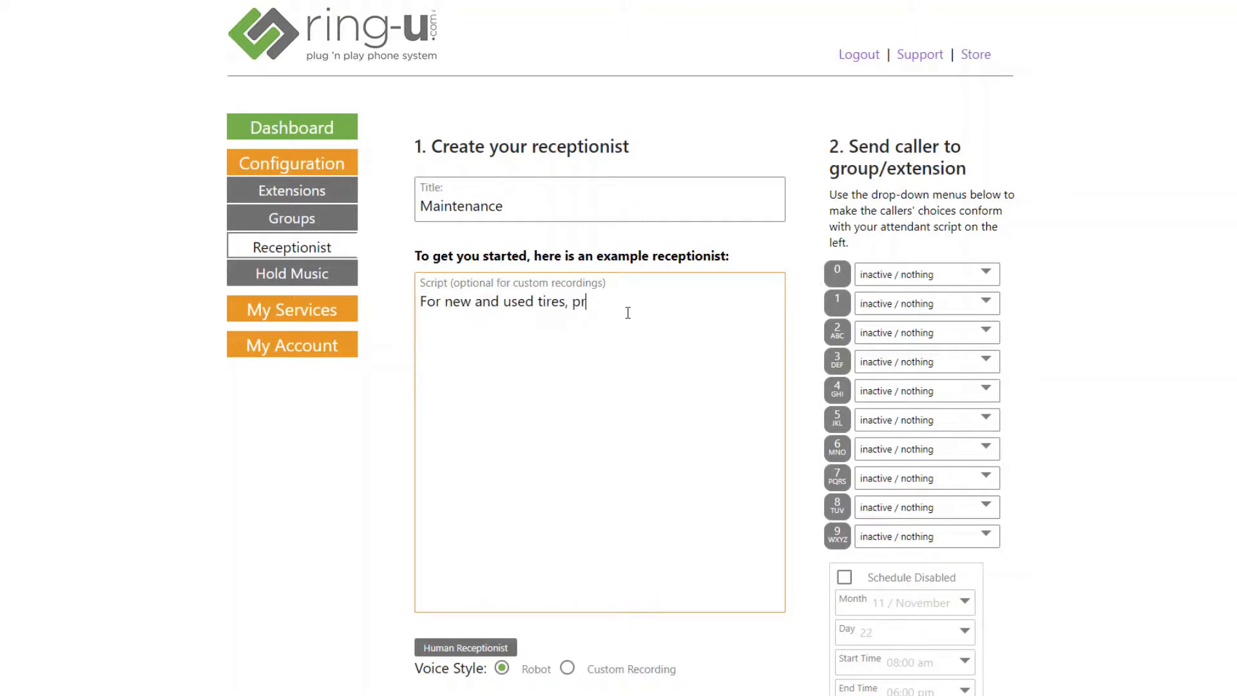
type("ess 1. For oil changes, pr")
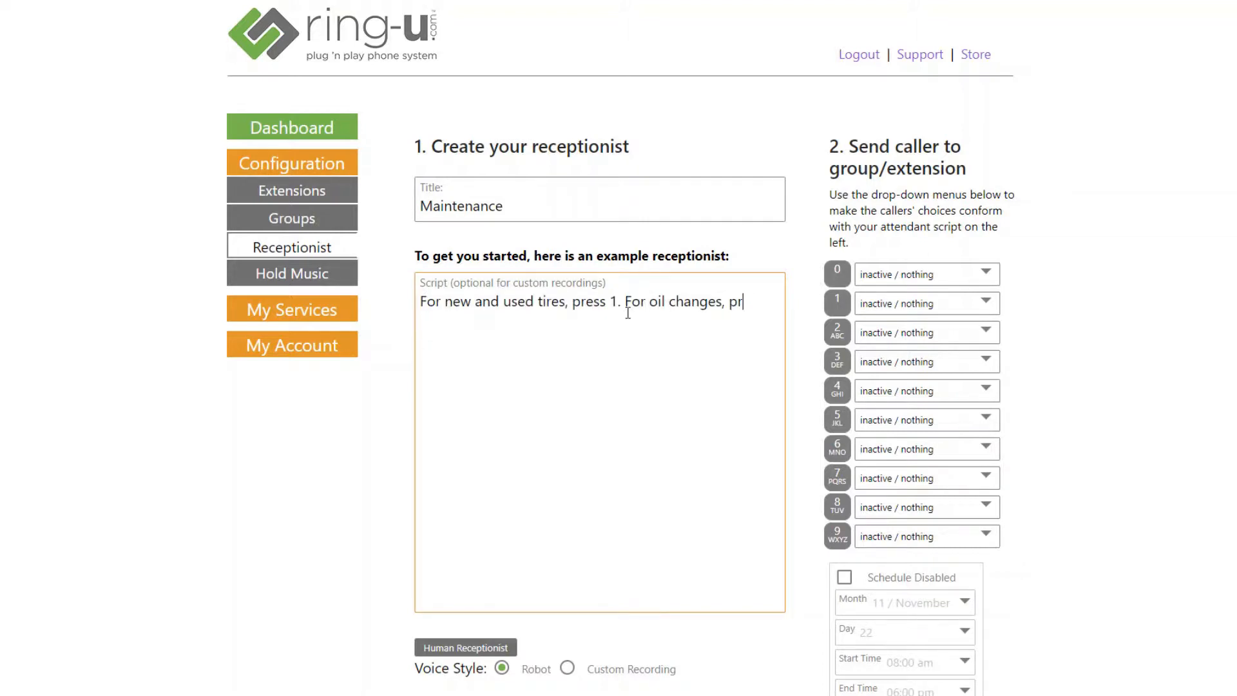
type("ess 2. For questions a")
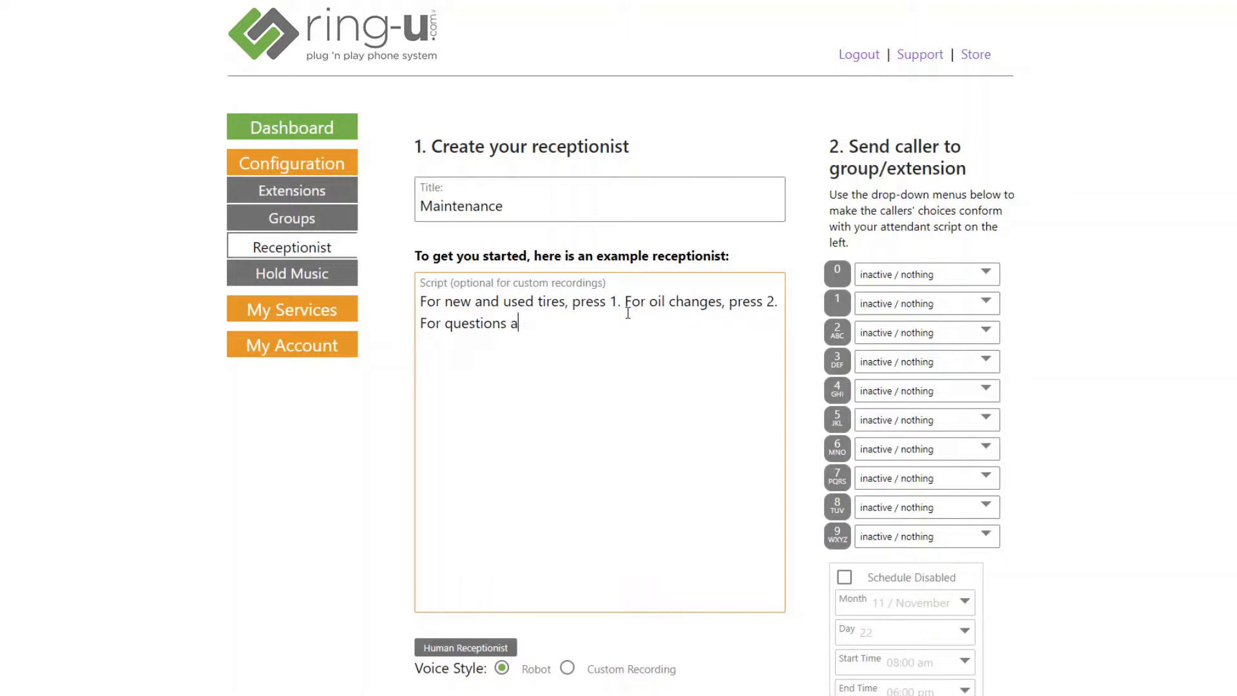
type("bout your vehicle's service history, press 3.")
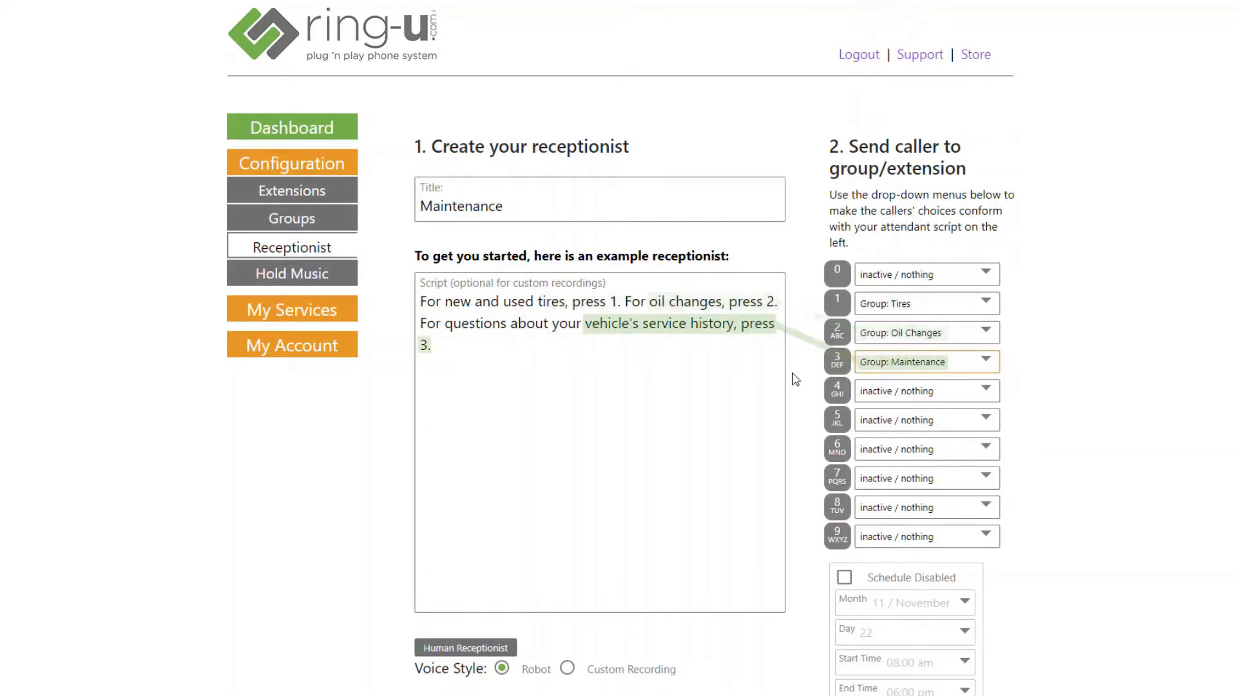
scroll("down", 3)
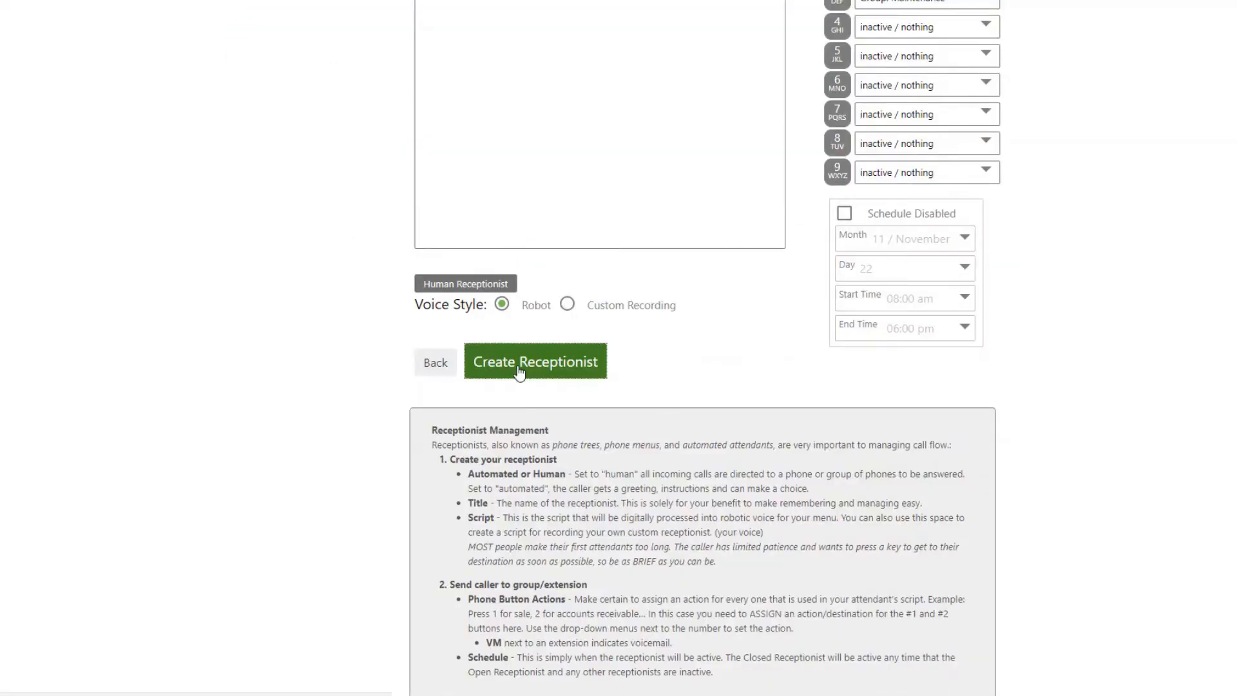
left_click(535, 362)
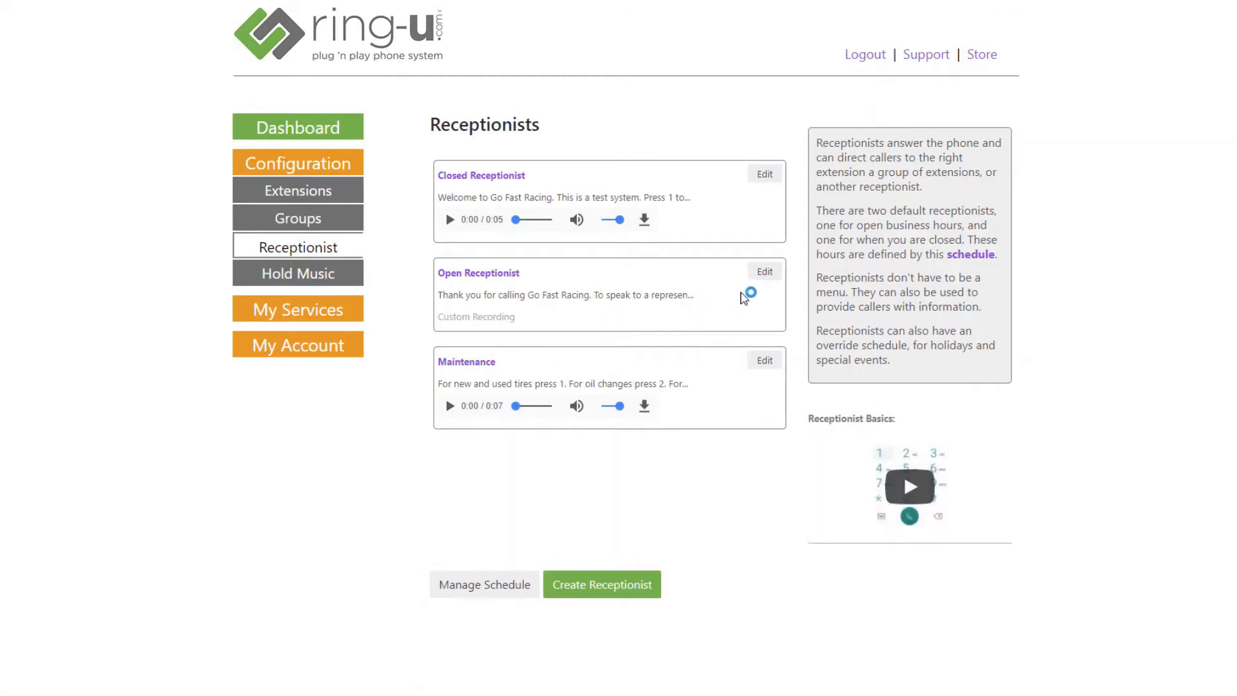
mouse_move(730, 271)
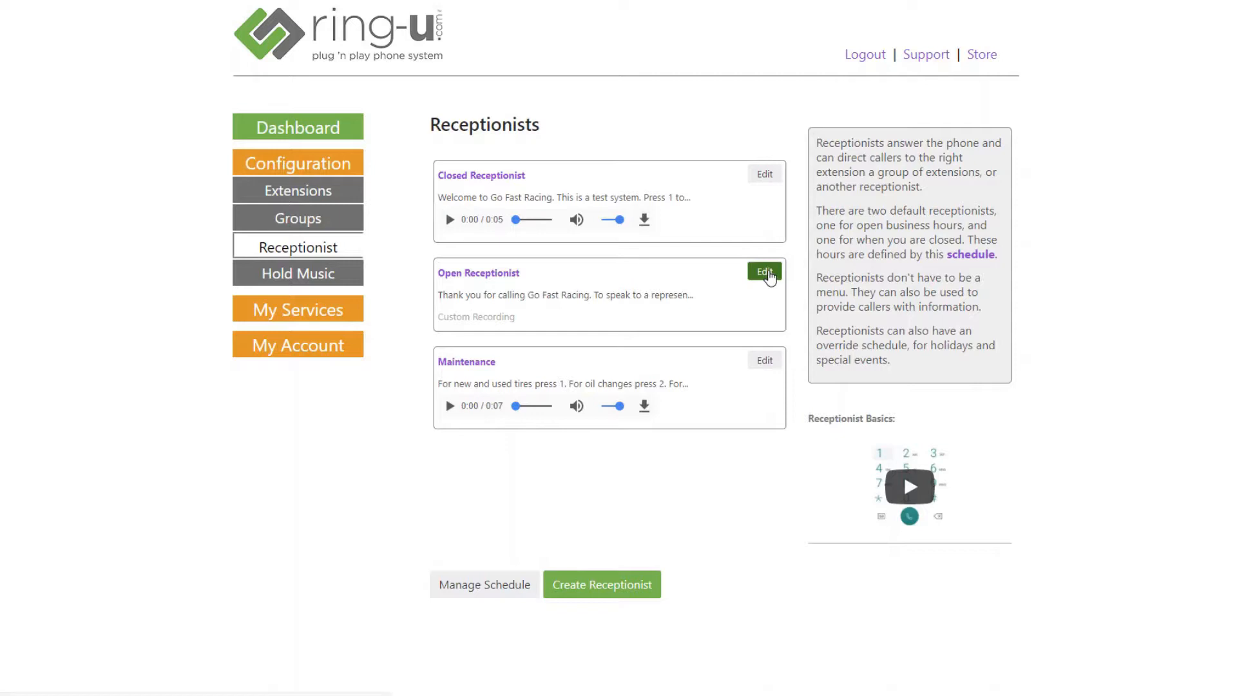
Route Open Receptionist's key 1 to the Maintenance receptionist and save
left_click(762, 272)
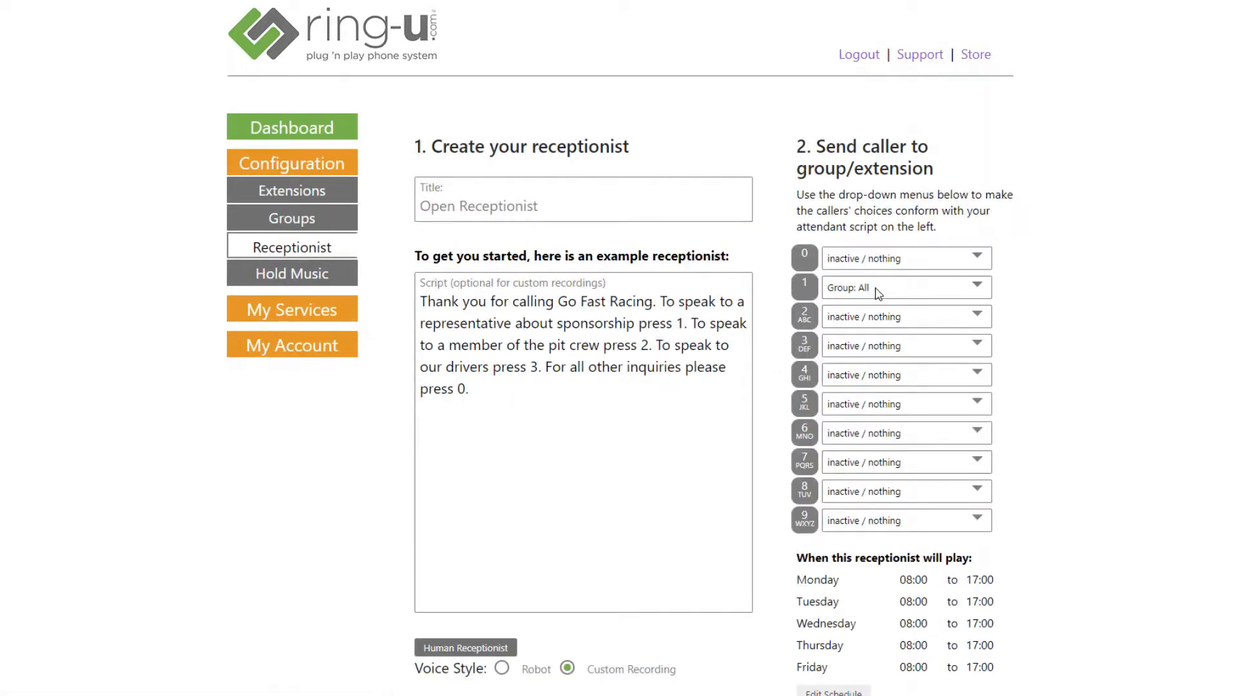
left_click(904, 287)
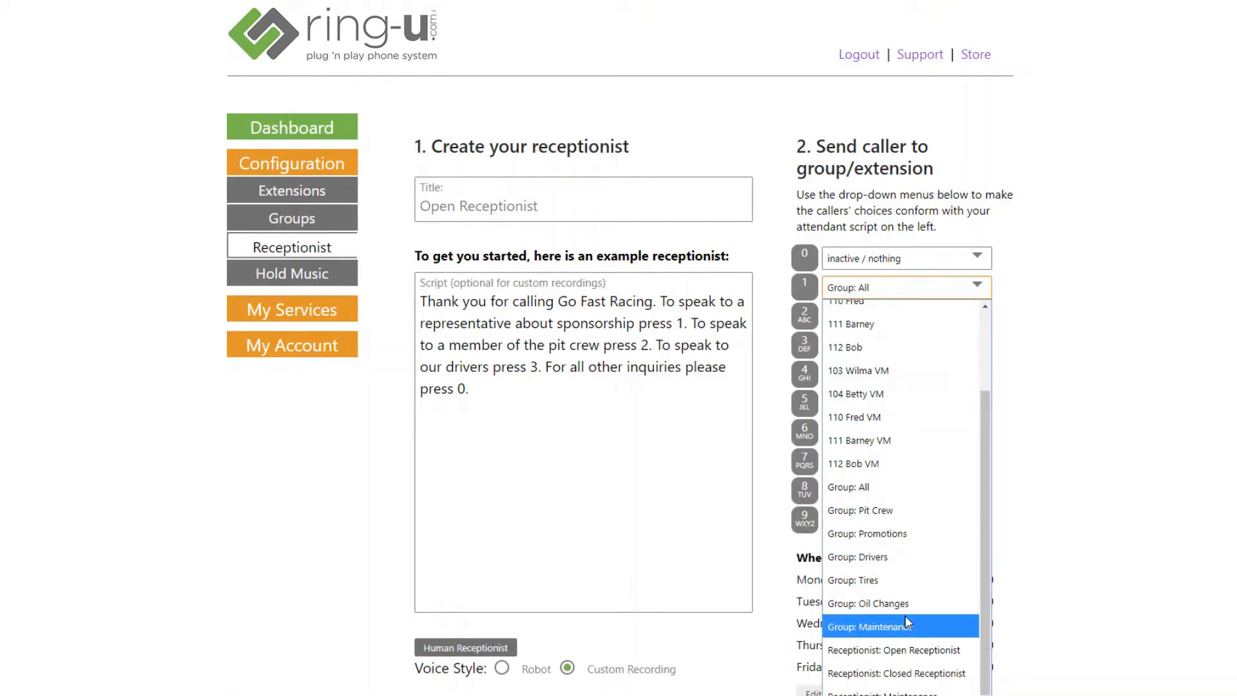
left_click(871, 626)
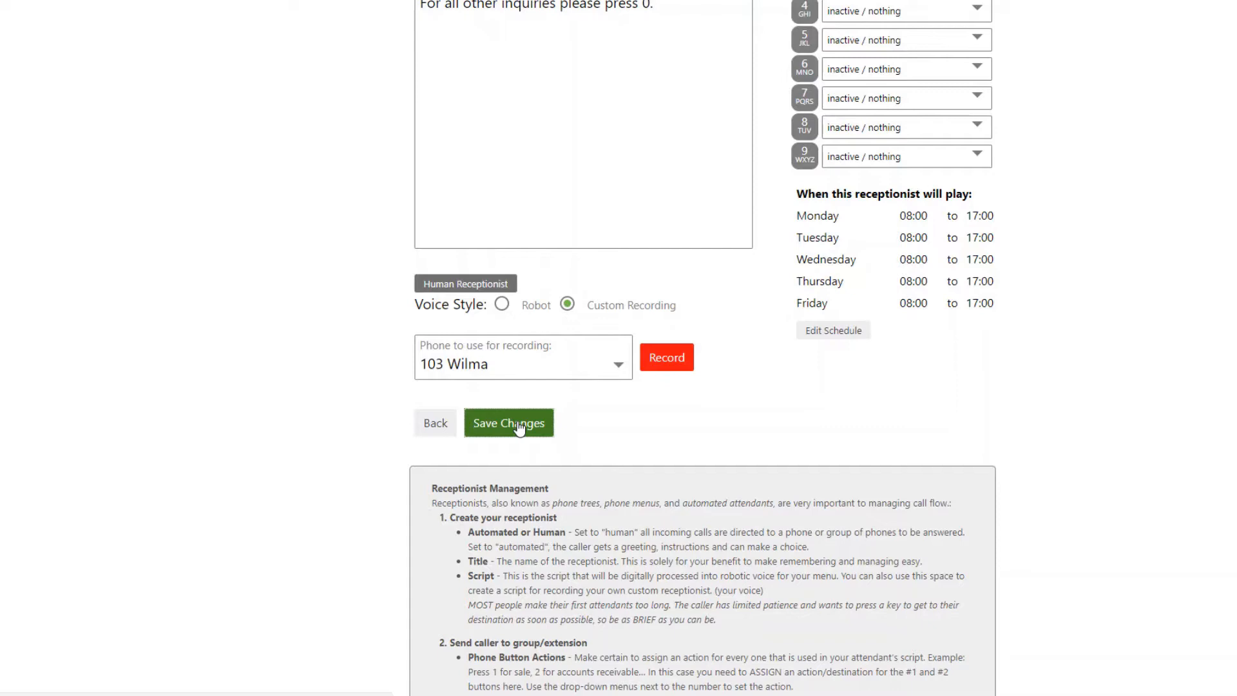
left_click(508, 423)
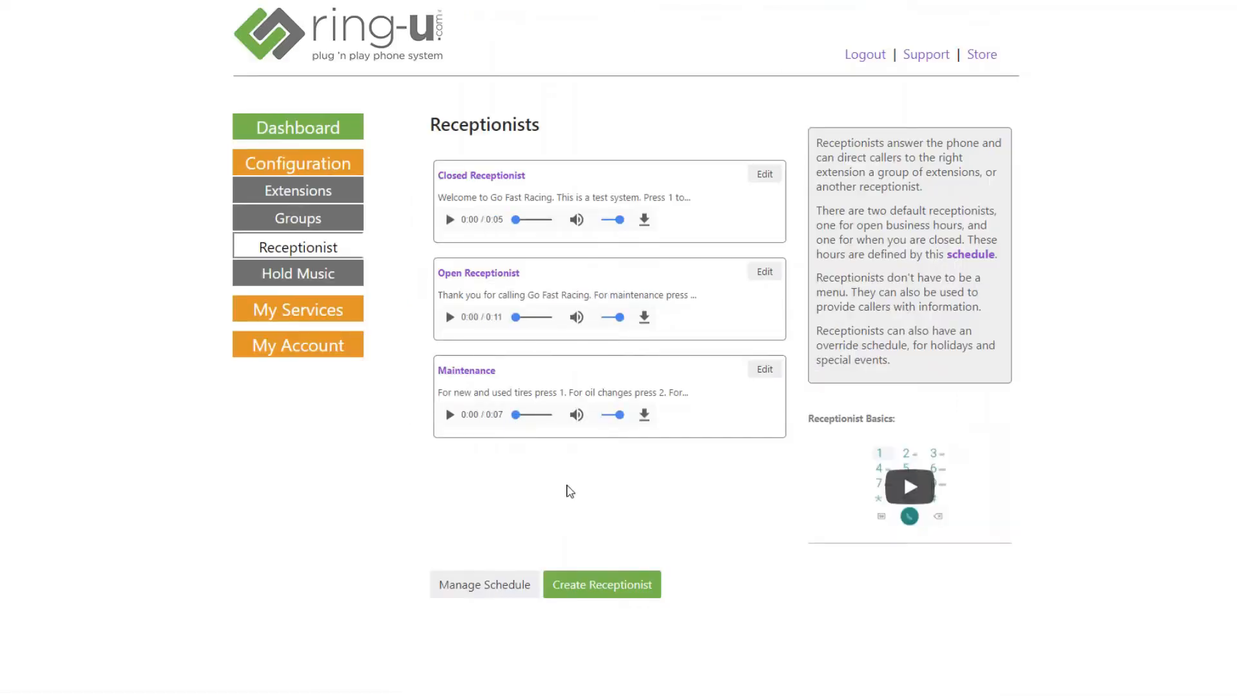
mouse_move(526, 282)
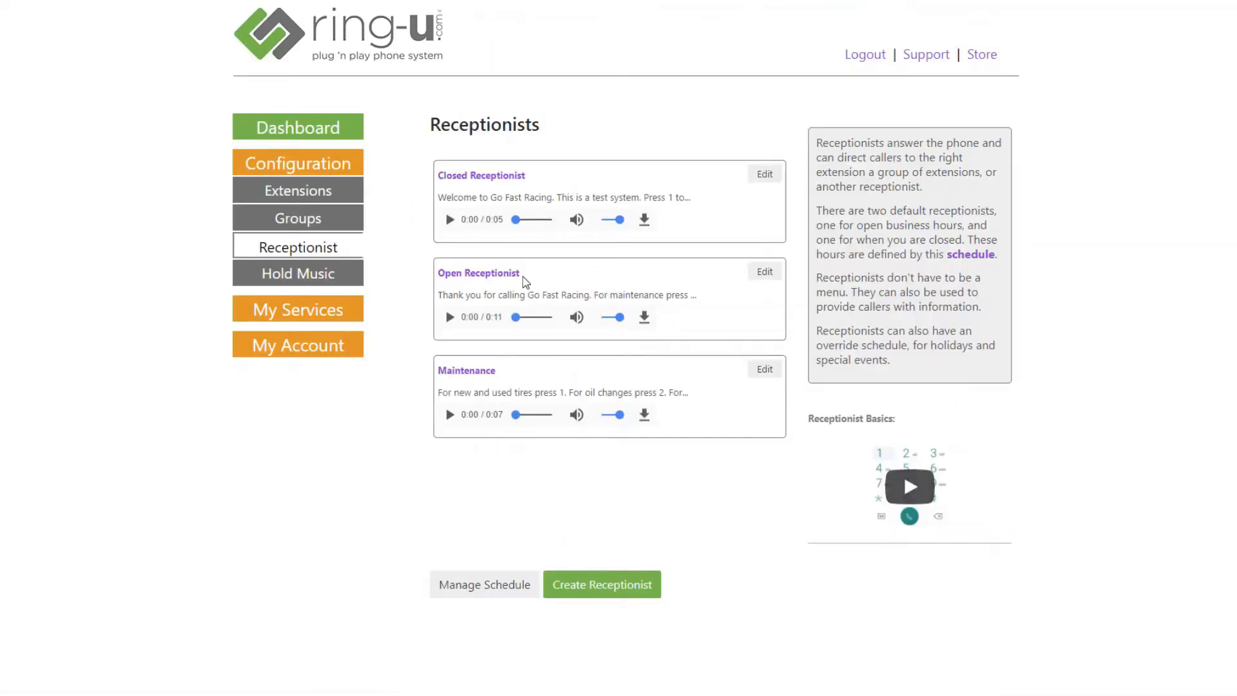
mouse_move(505, 375)
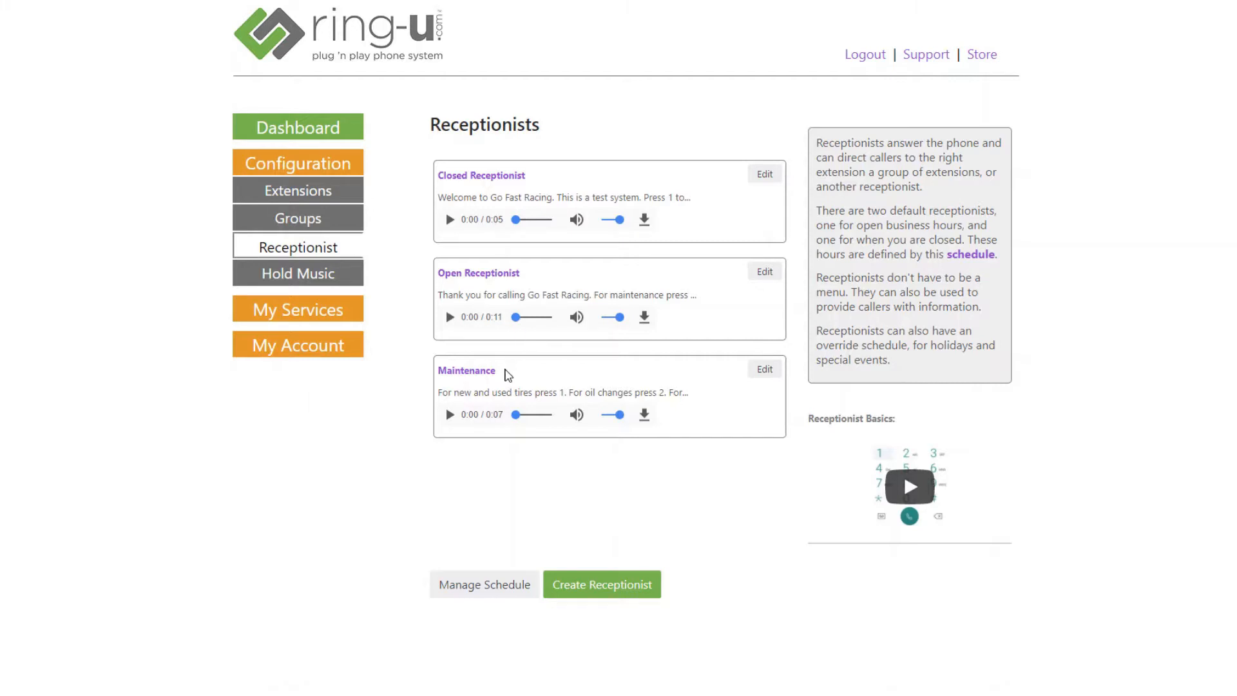
mouse_move(578, 481)
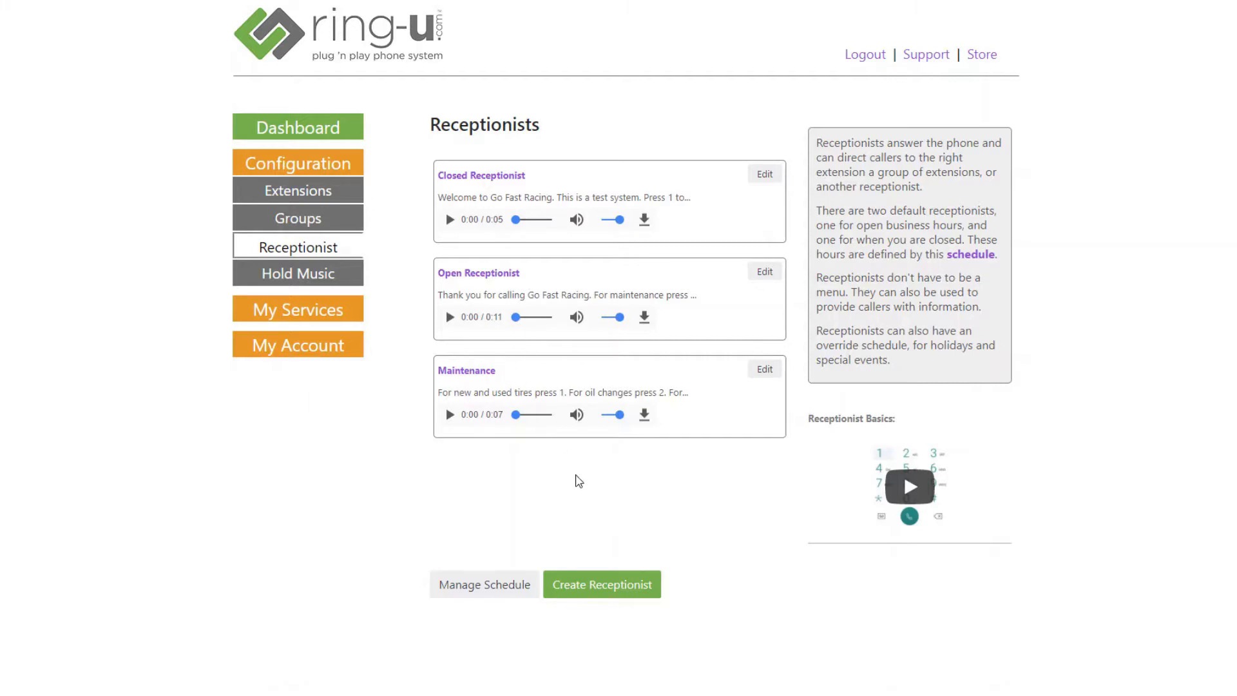
mouse_move(601, 481)
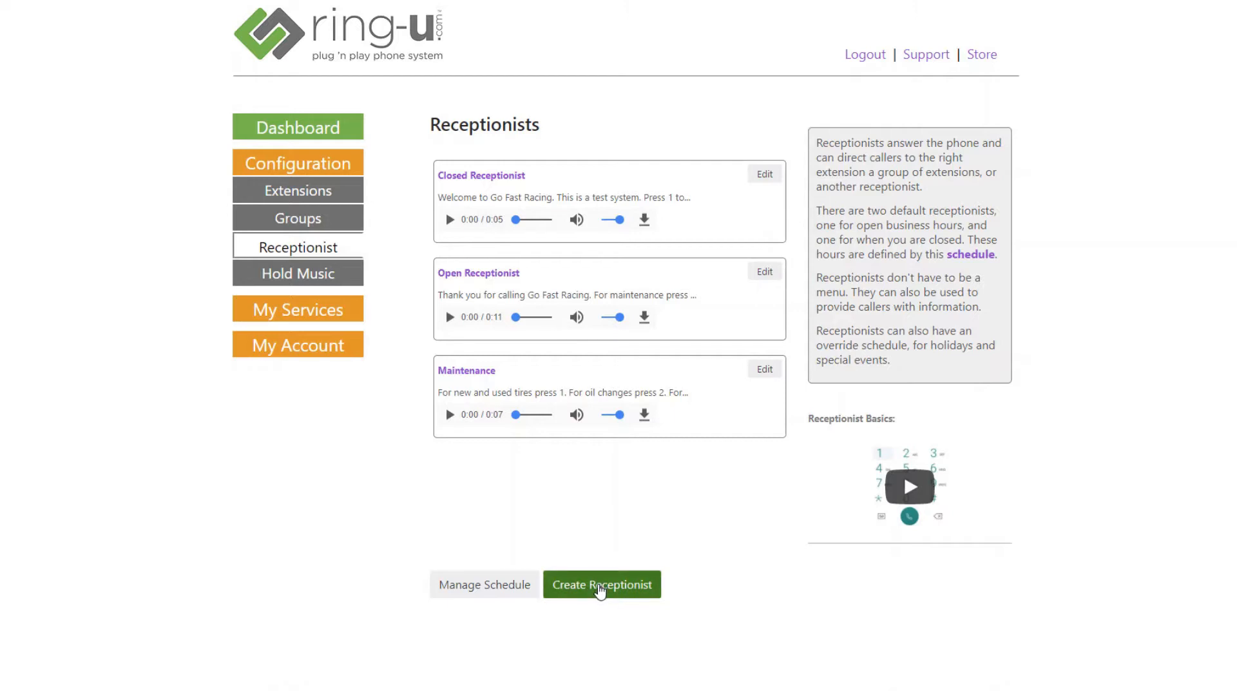
Start another new receptionist from the list
left_click(602, 584)
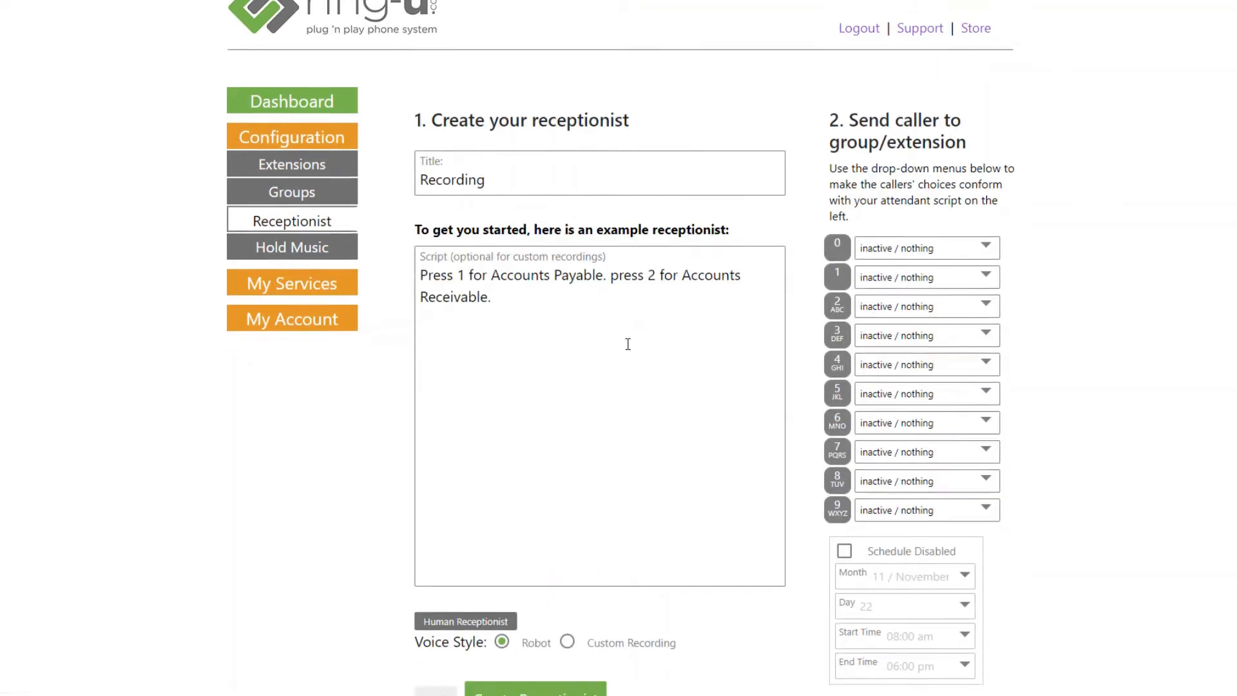
Enable the schedule override on the new receptionist and accept the warning
scroll("down", 3)
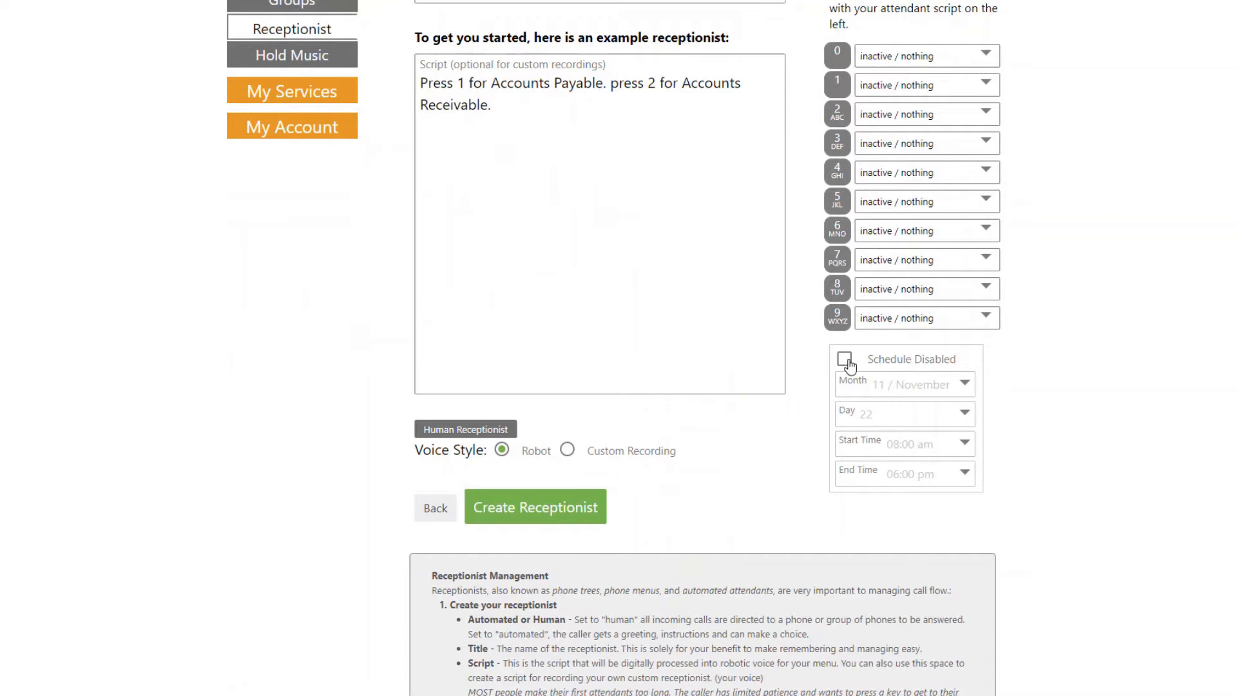
left_click(844, 363)
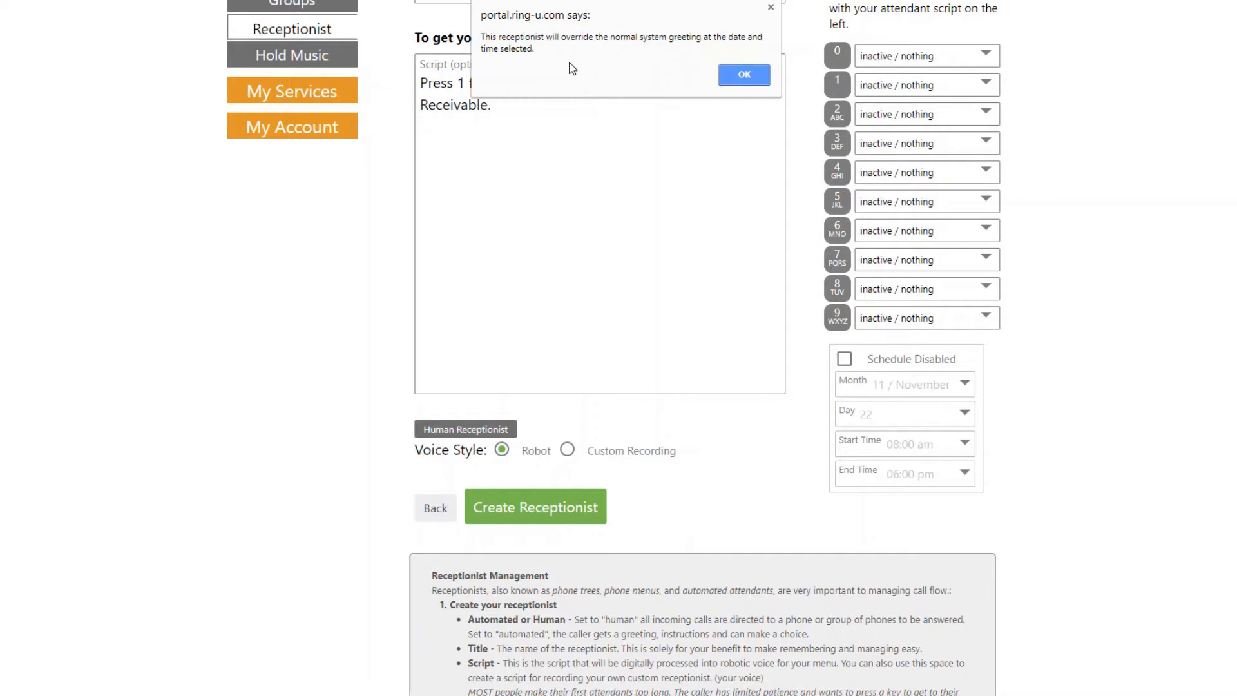
mouse_move(726, 86)
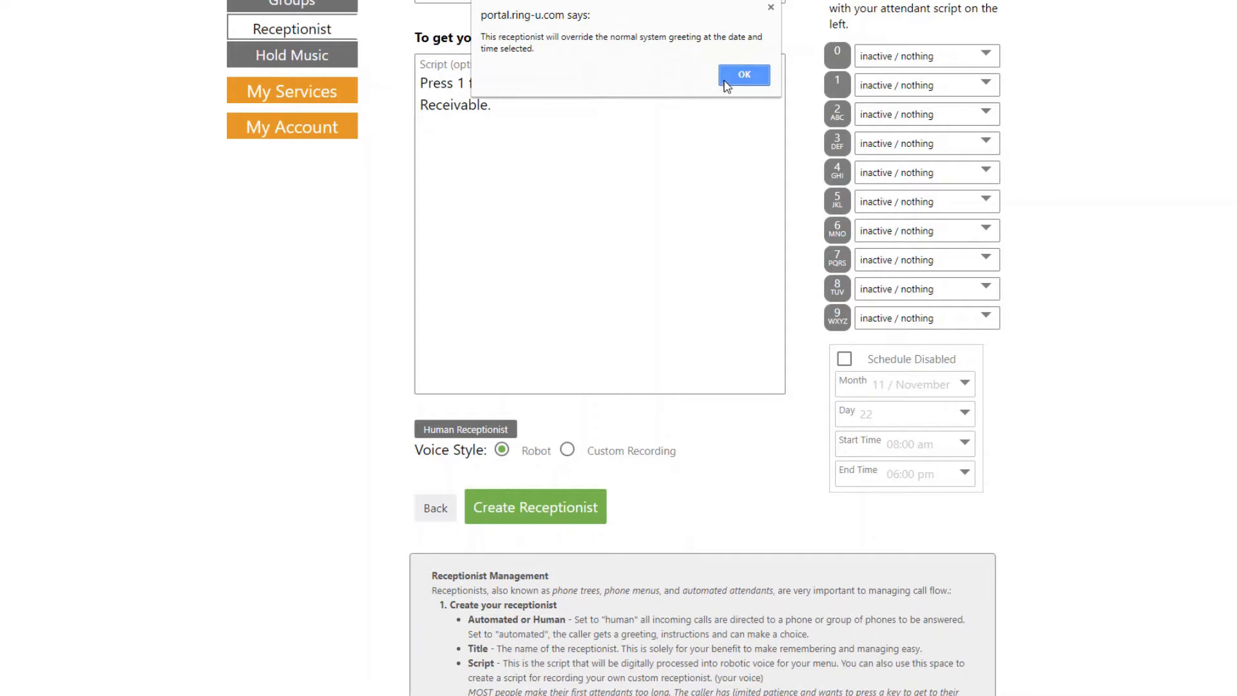
left_click(742, 74)
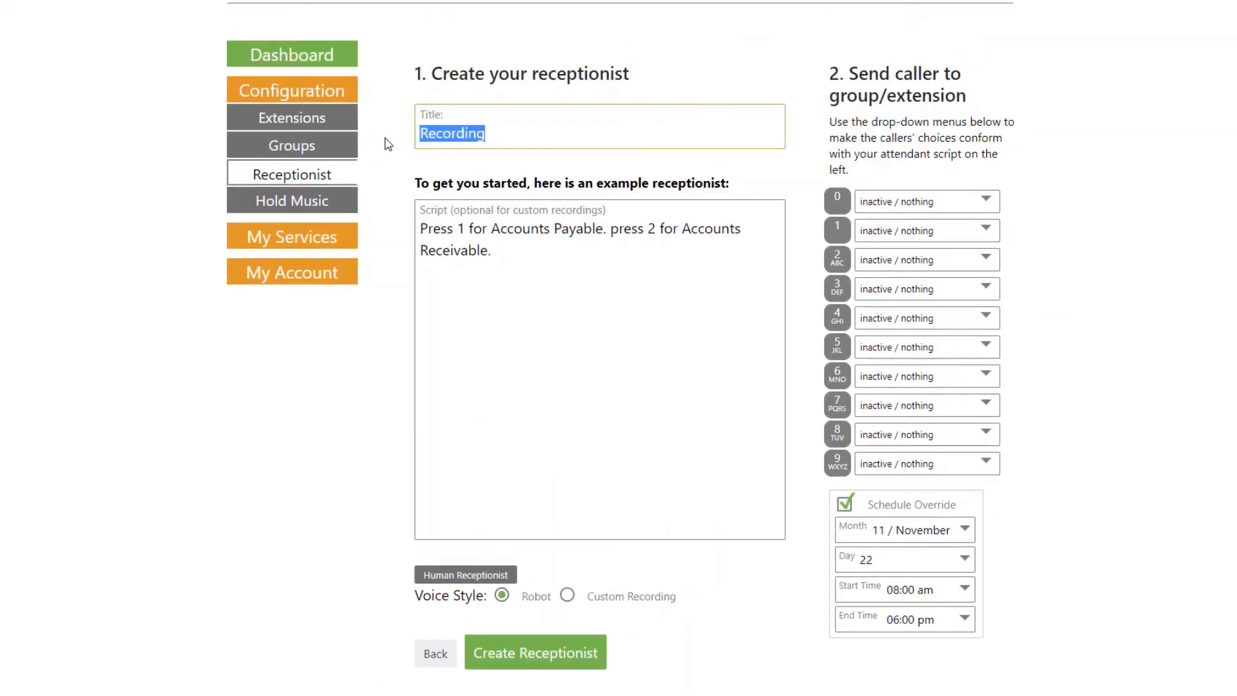
Title it 'Thanksgiving', set the override to day 23, 9:00 am–5:00 pm, and create it
type("Thanksgiv")
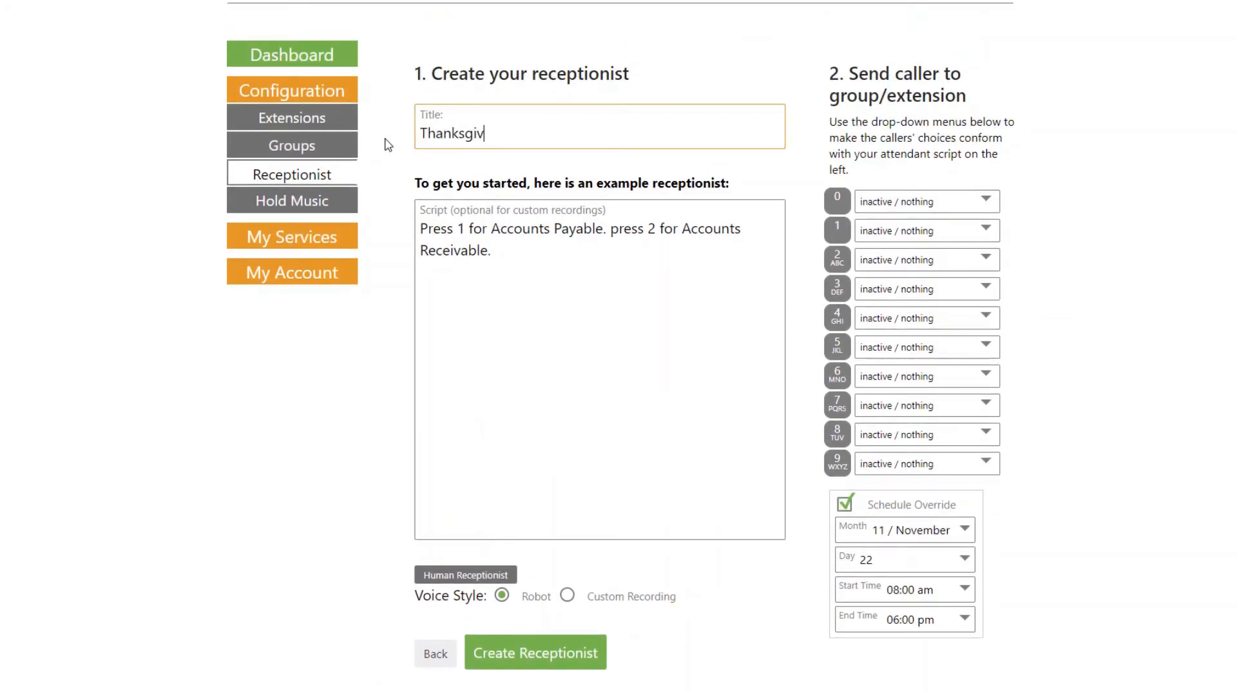
type("ing")
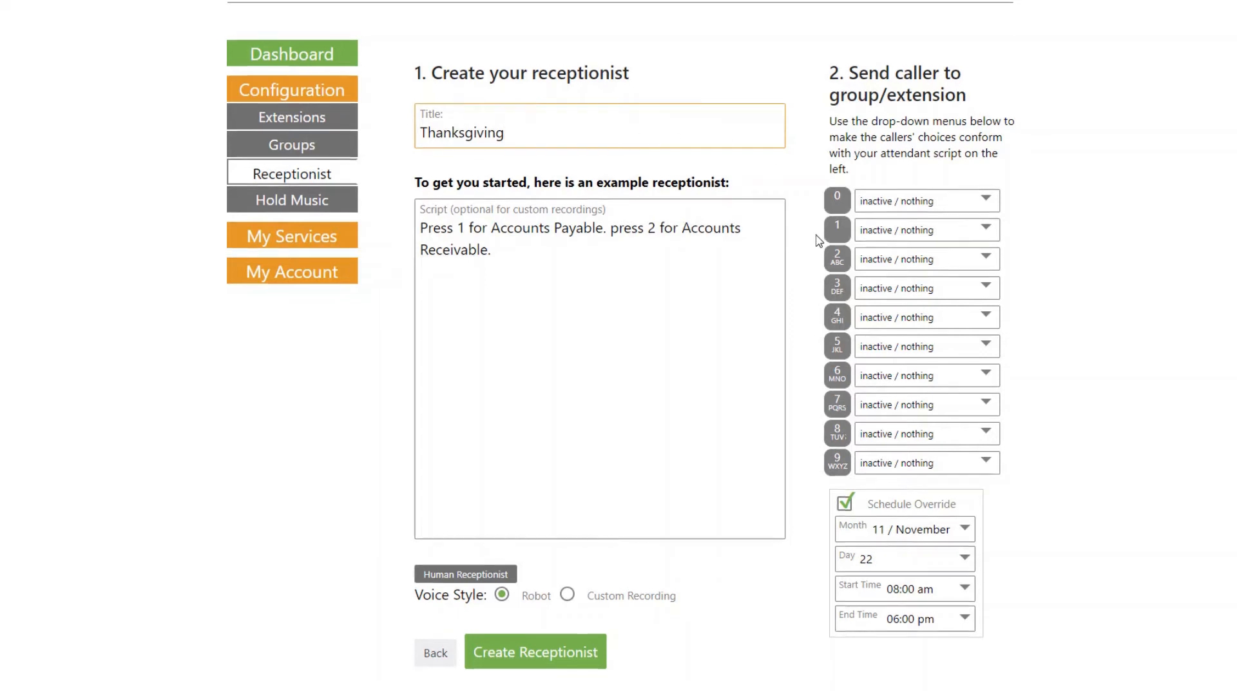
scroll("down", 3)
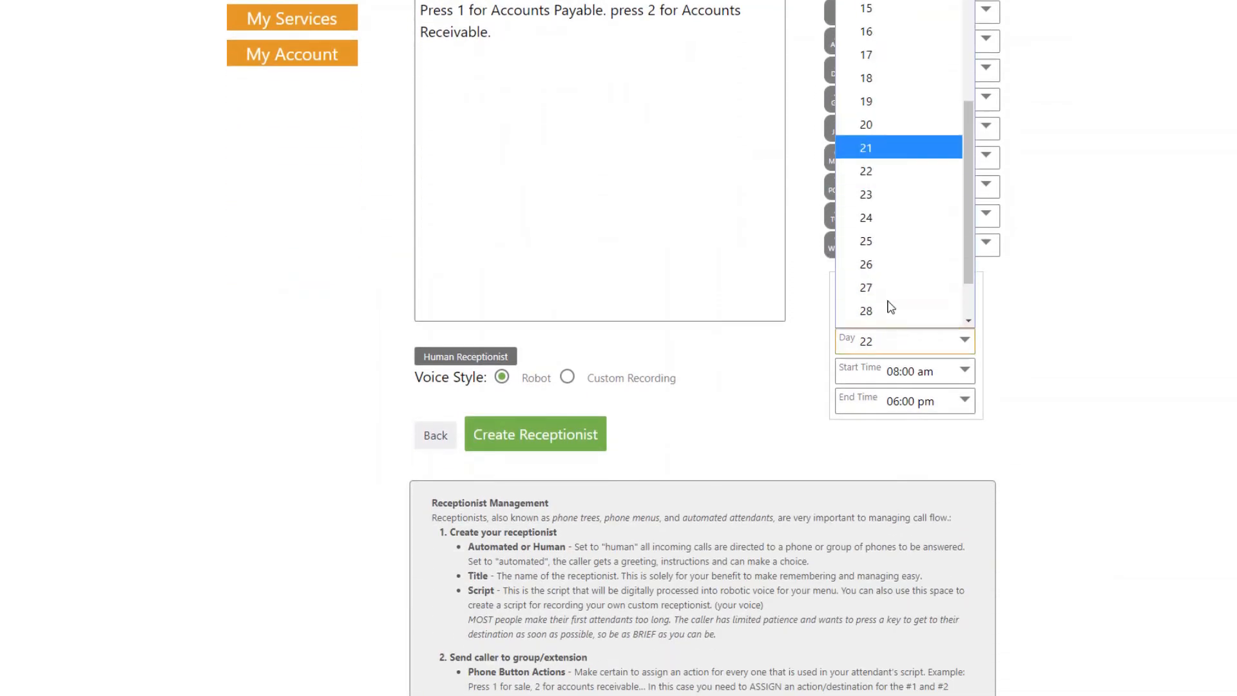
left_click(866, 193)
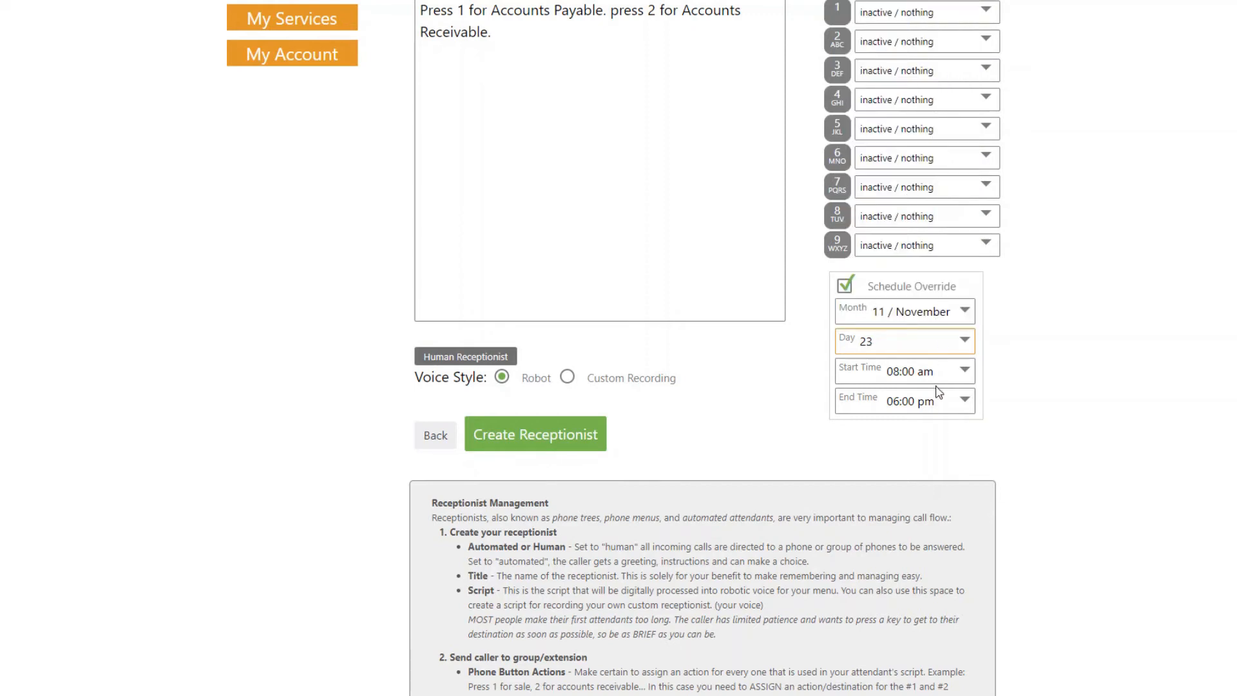
left_click(905, 371)
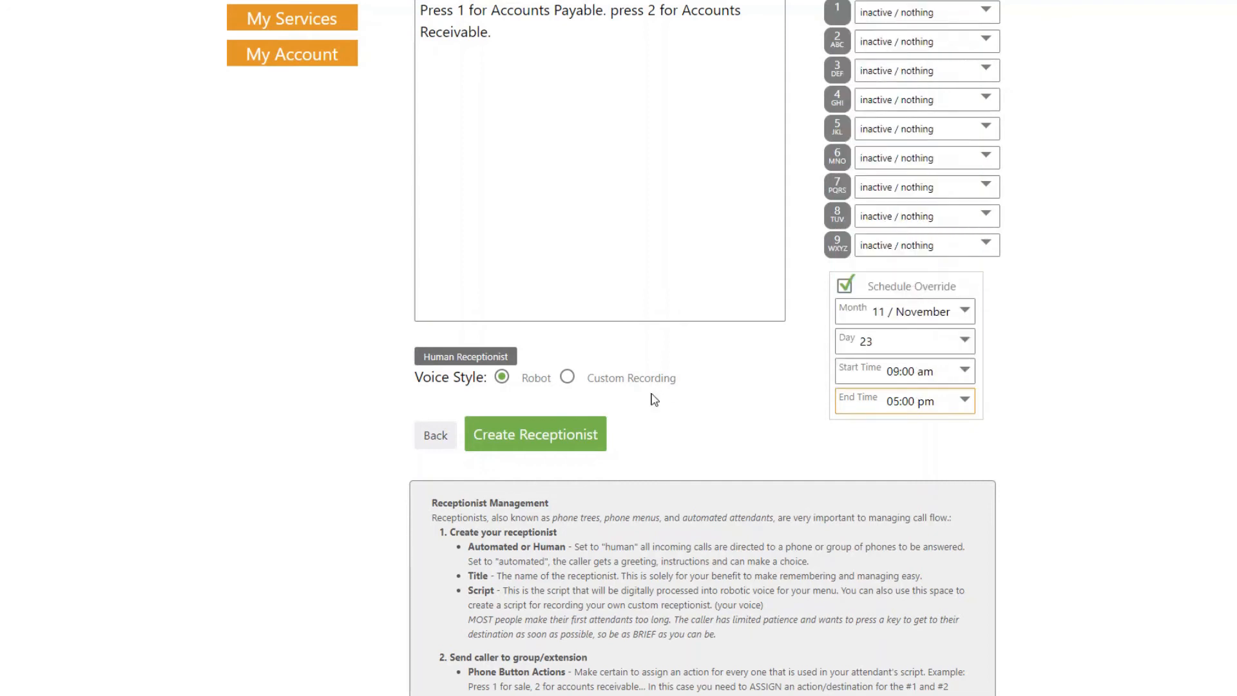
left_click(534, 433)
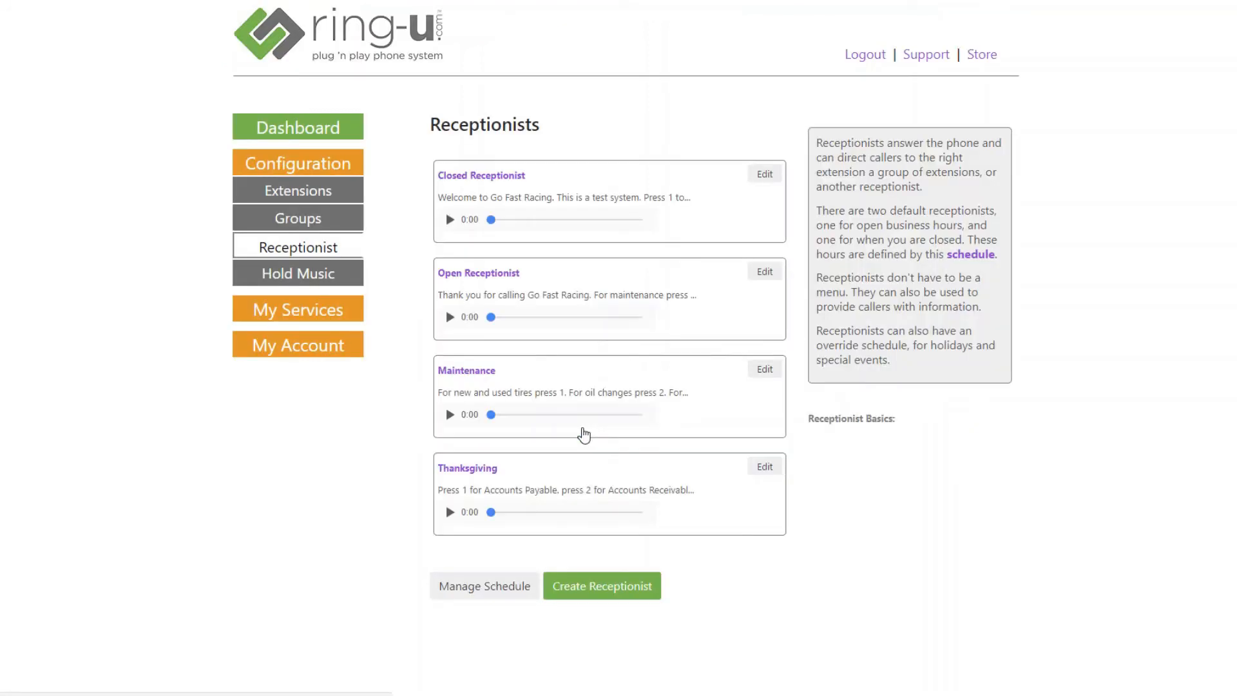